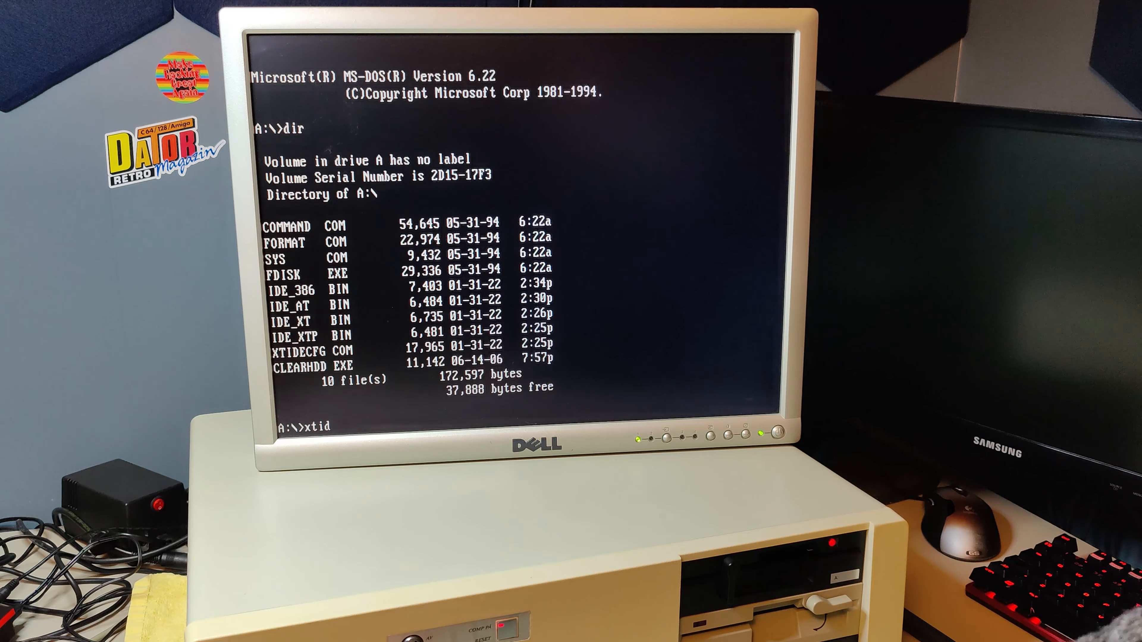
# - Launch xtidecfg from the A: floppy prompt and highlight 'Load BIOS from file'
pyautogui.write('ecfg')
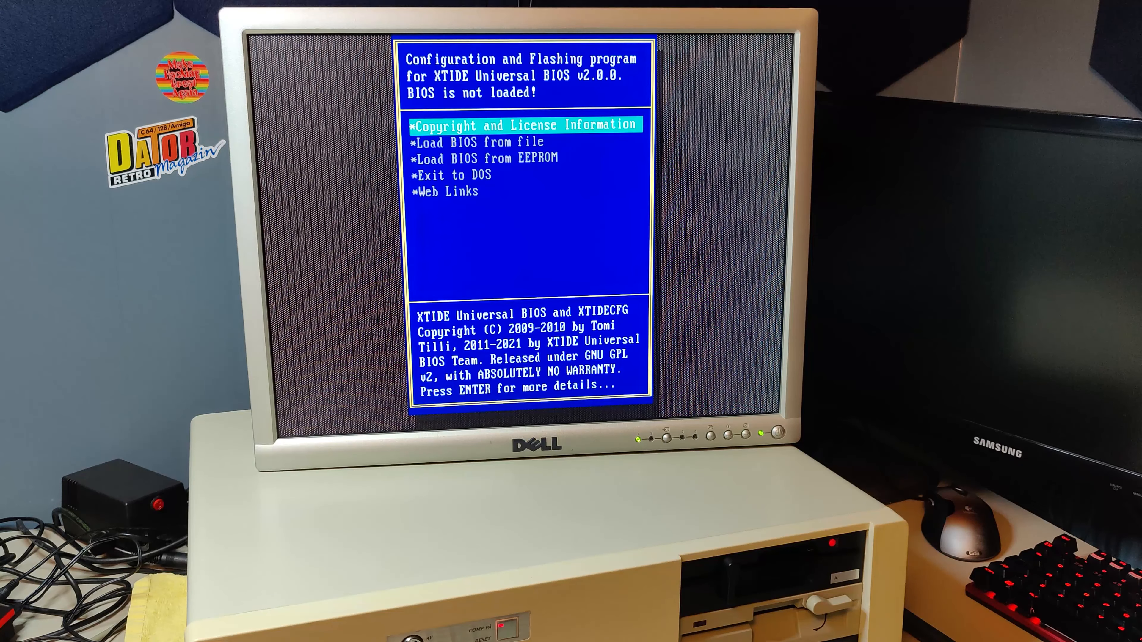
pyautogui.press('Down')
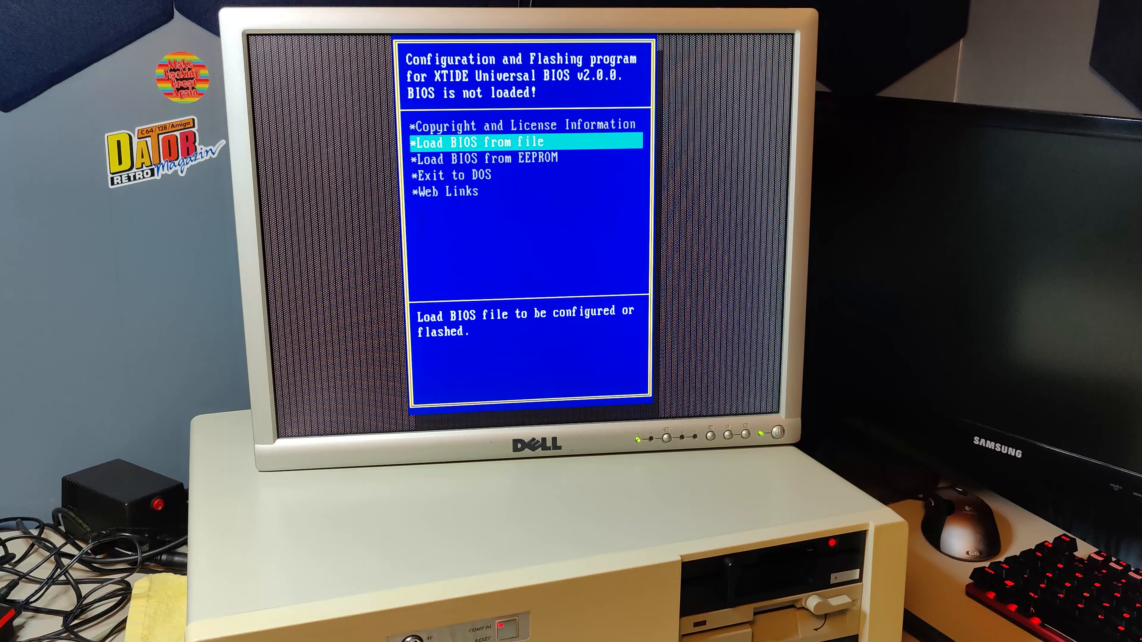
# - Load the ide_at.bin BIOS image (v2.0.0p3+) from the floppy file list
pyautogui.press('Return')
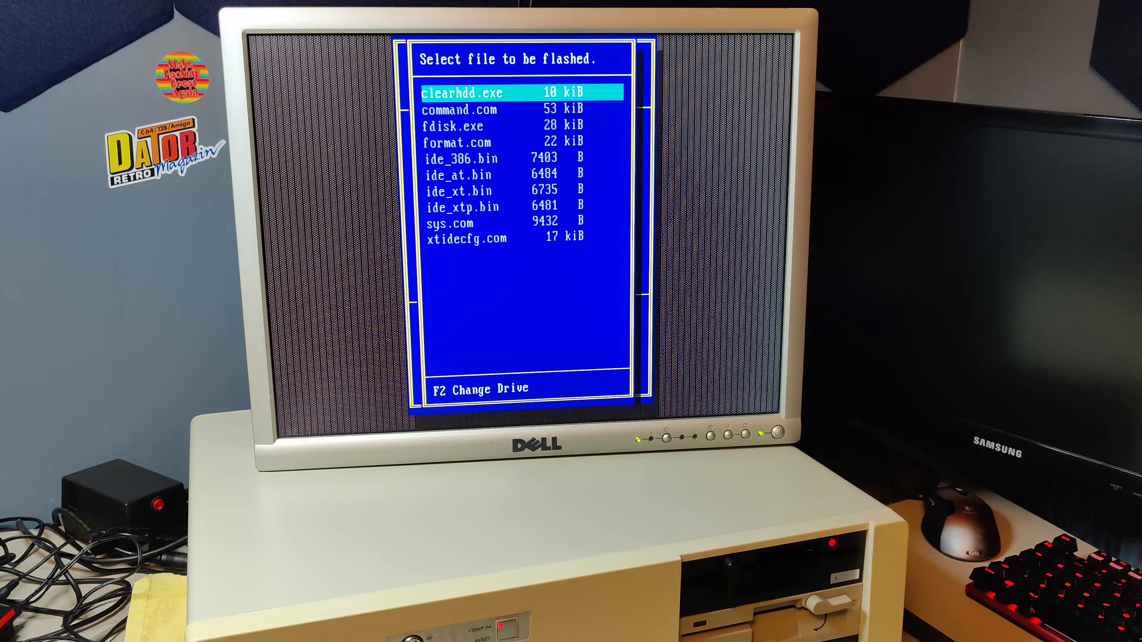
pyautogui.press('down')
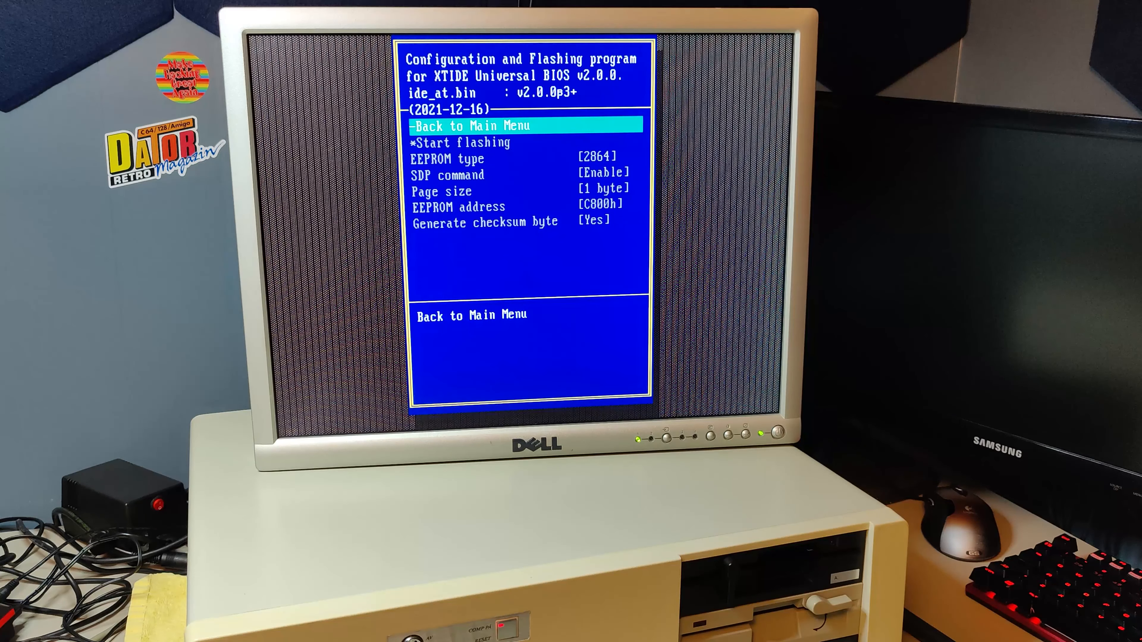
# - Set the EEPROM flashing address to C800h and highlight 'Start flashing'
pyautogui.press('down')
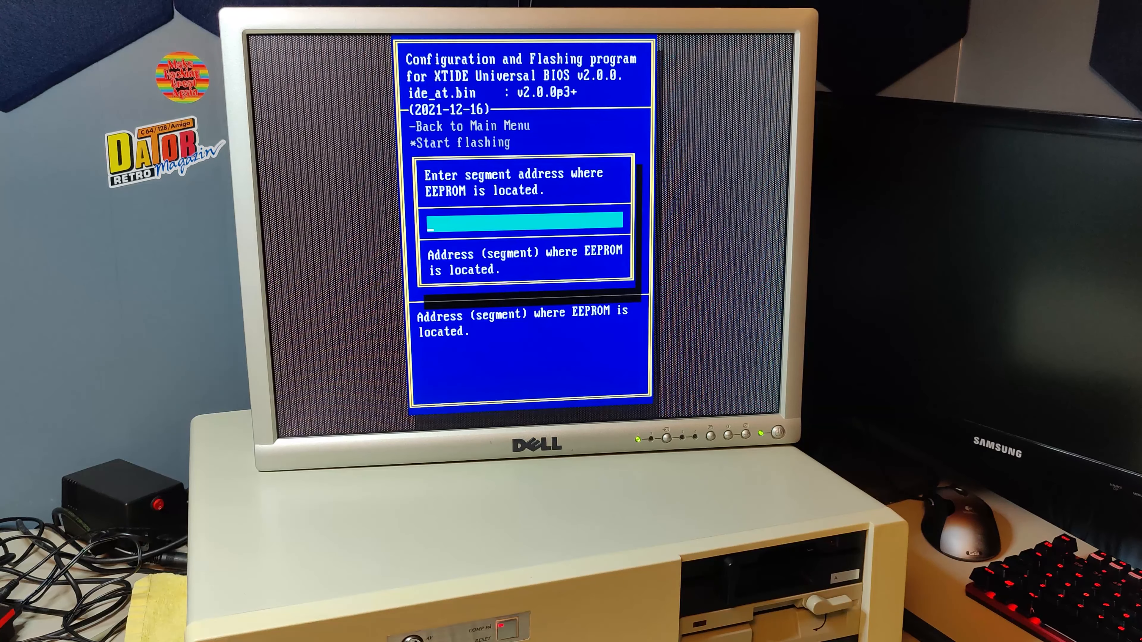
pyautogui.write('c800')
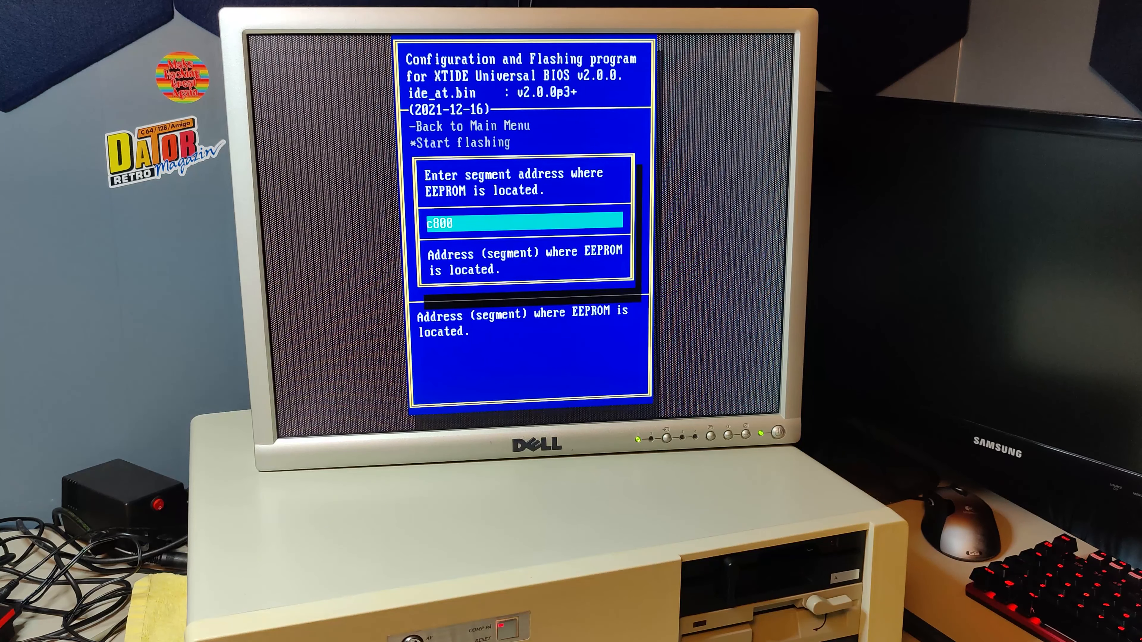
pyautogui.press('Return')
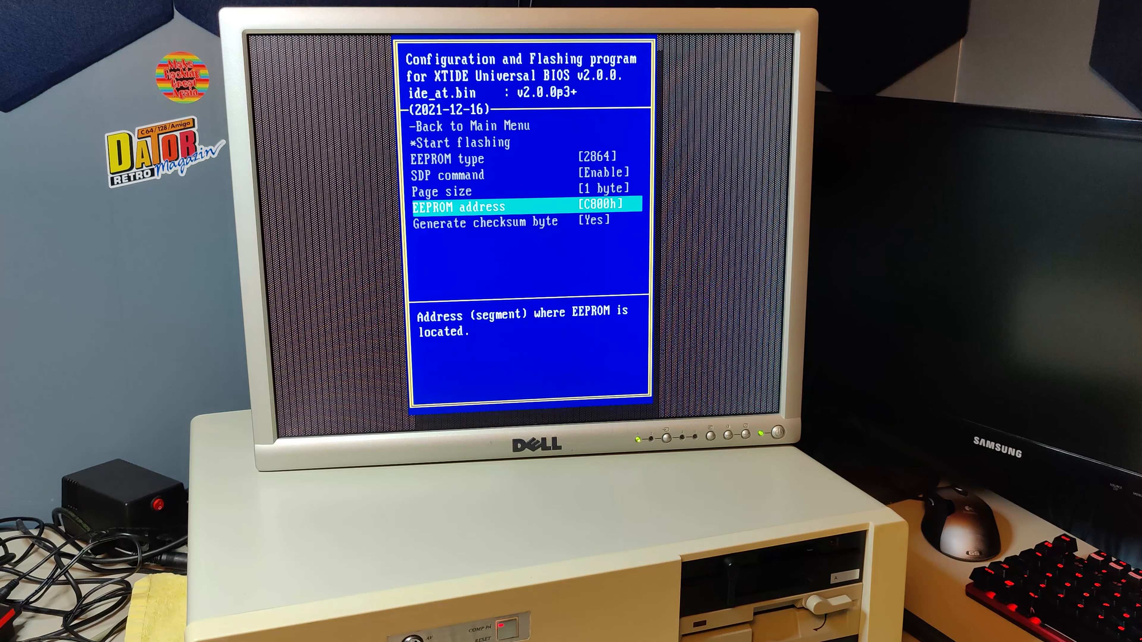
pyautogui.press('Up')
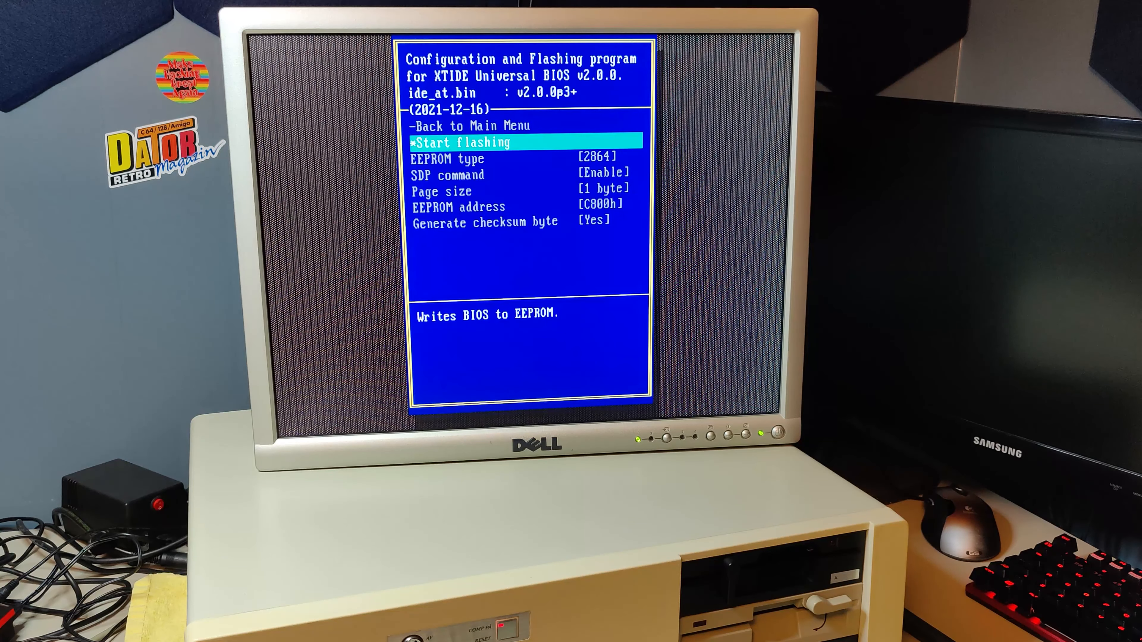
# - Flash ide_at.bin to the EEPROM at C800h and wait for the write to finish
pyautogui.press('Return')
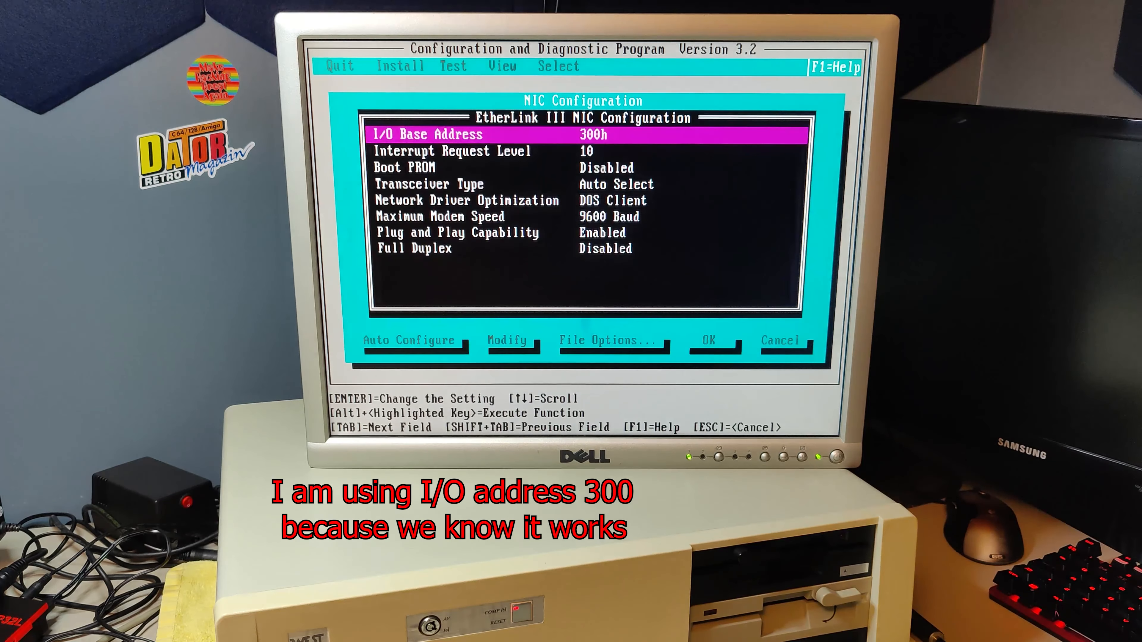
# - Select 'Plug and Play Capability' in the EtherLink III NIC Configuration list
pyautogui.press('down')
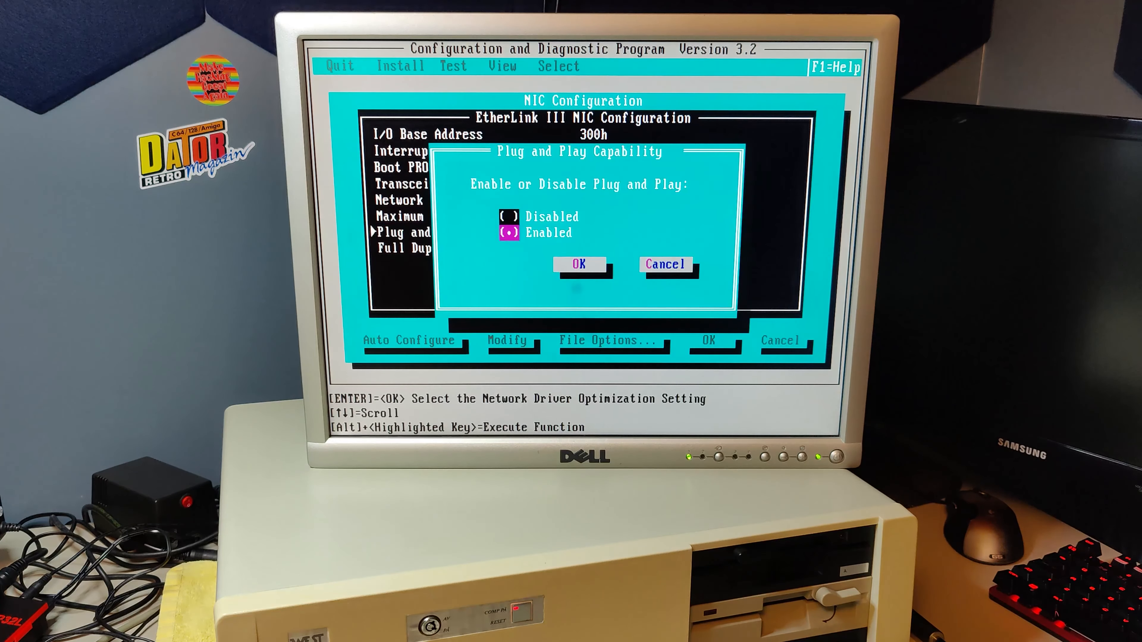
# - Set the EtherLink III card's Plug and Play Capability to Disabled
pyautogui.click(579, 264)
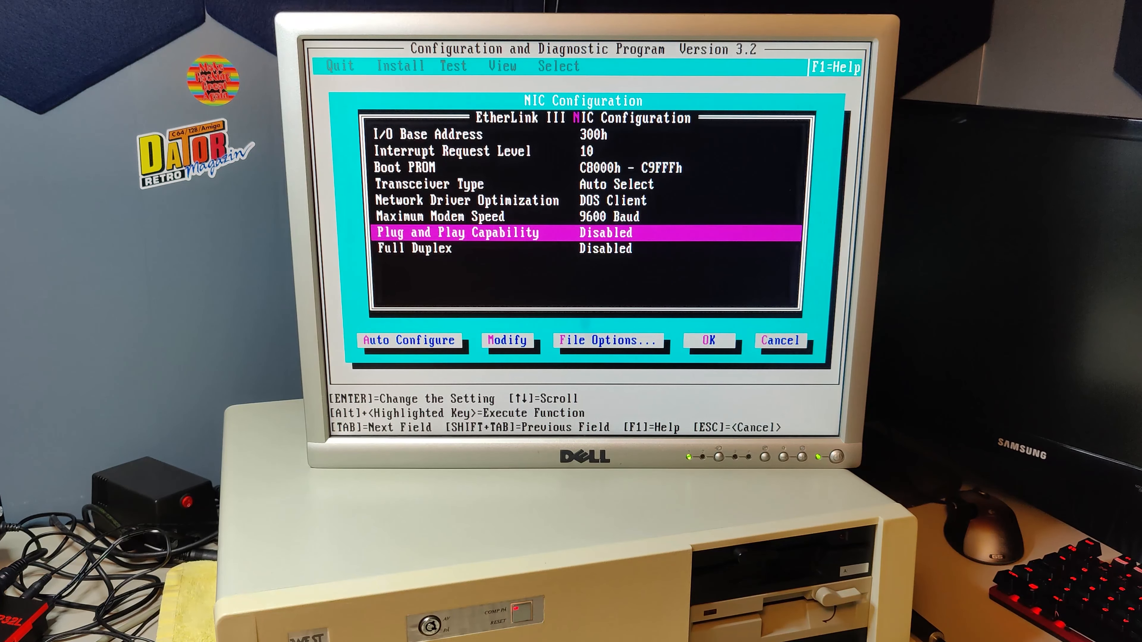
pyautogui.press('Tab')
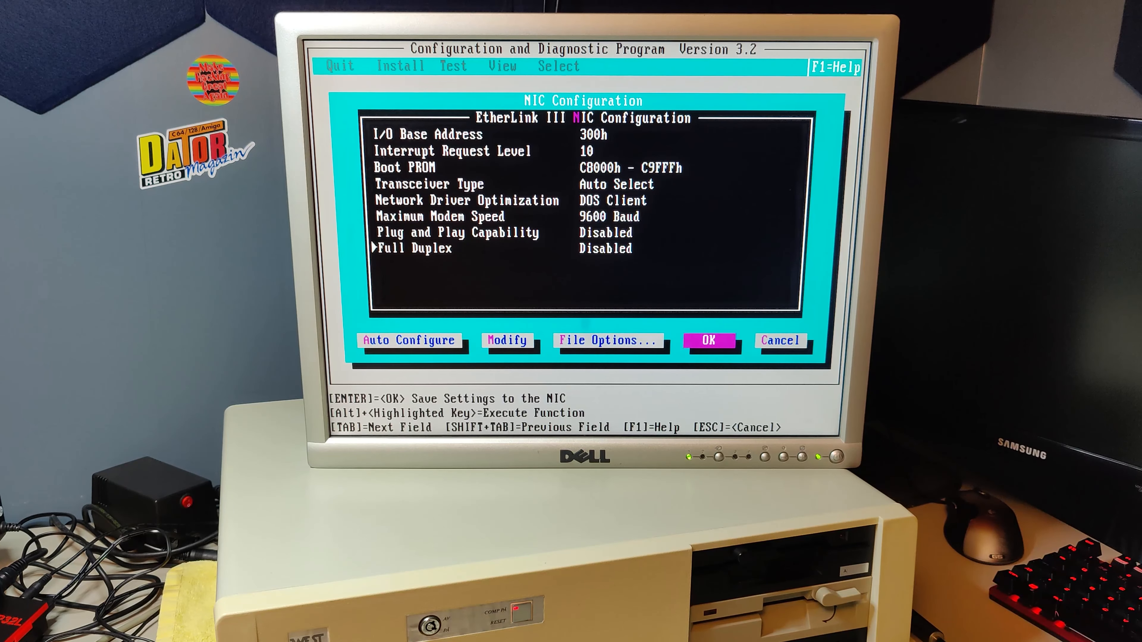
pyautogui.click(707, 340)
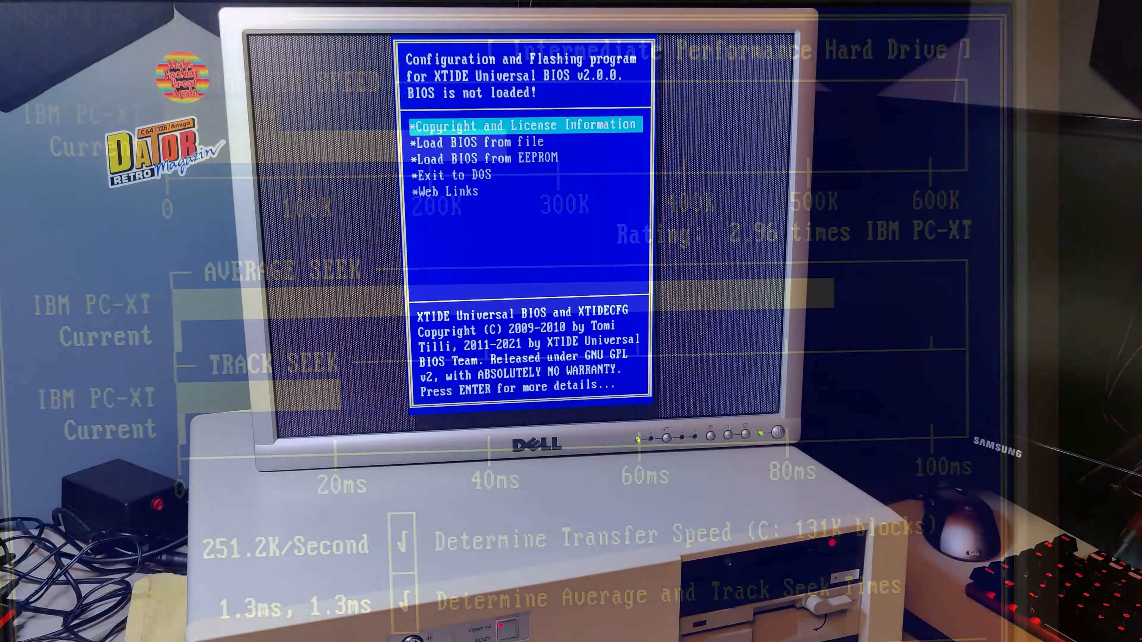
# - Highlight 'Load BIOS from file' in XTIDECFG's main menu
pyautogui.press('down')
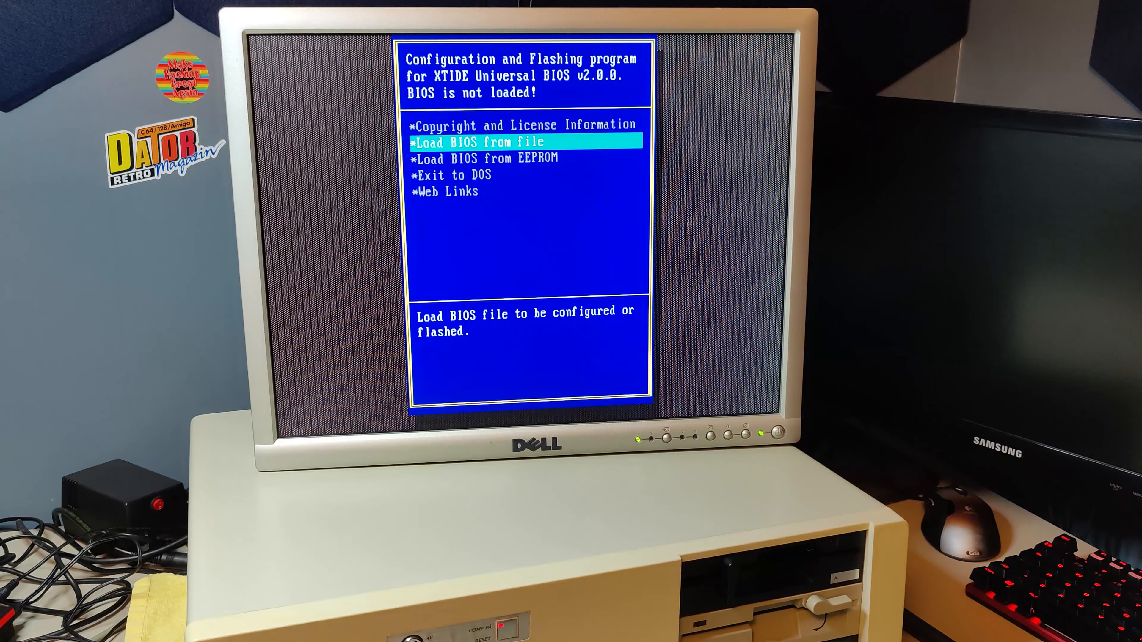